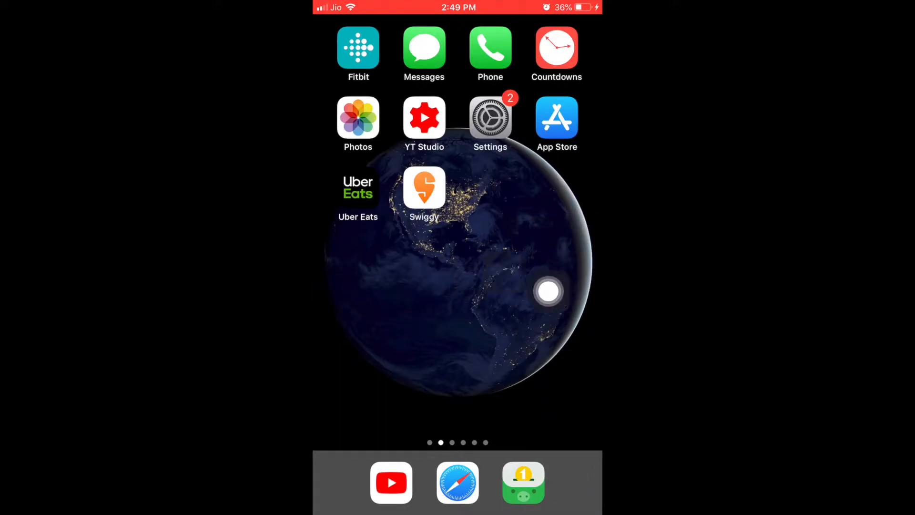
Step: Capture a screenshot of the home screen via the AssistiveTouch Screenshot action
left_click(549, 292)
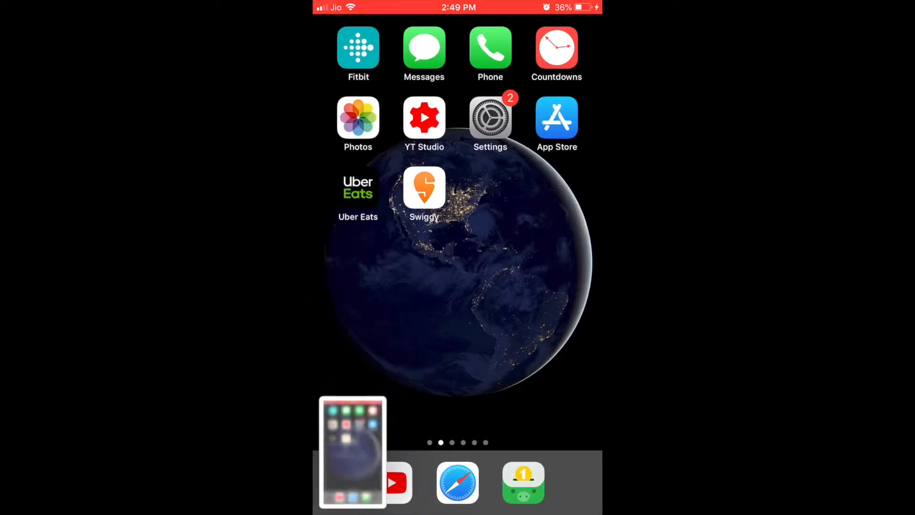
Step: Bring the captured screenshot into the Markup editor from its corner thumbnail
left_click(351, 451)
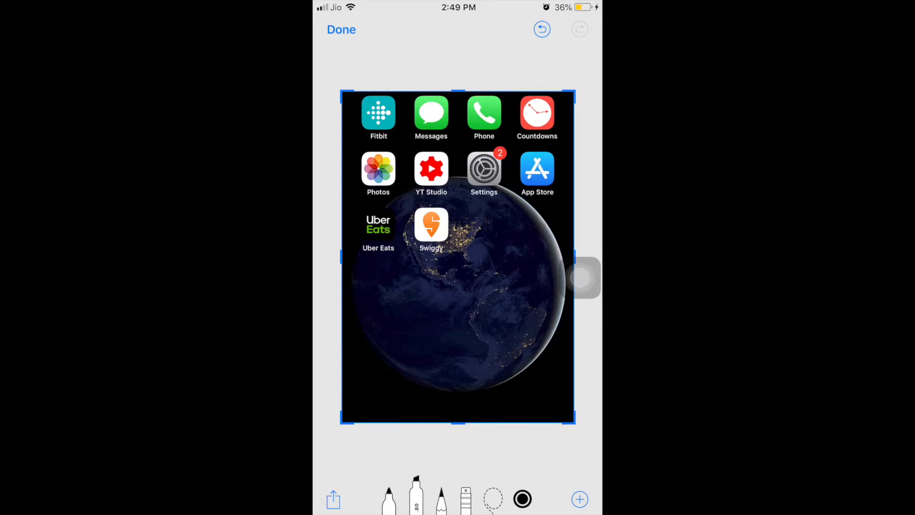
Step: Draw a yellow check mark across the globe with the marker, then reselect yellow and the thin pen
left_click(416, 497)
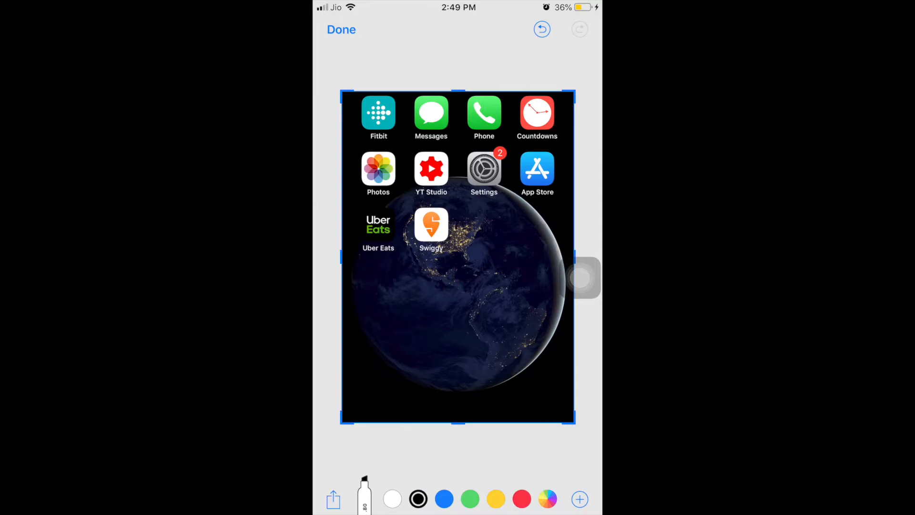
left_click(495, 498)
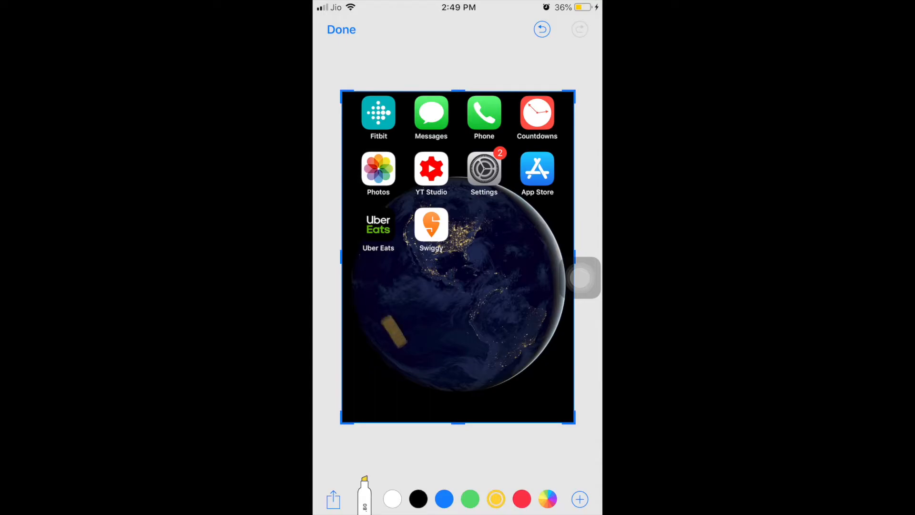
left_click_drag(385, 338, 502, 245)
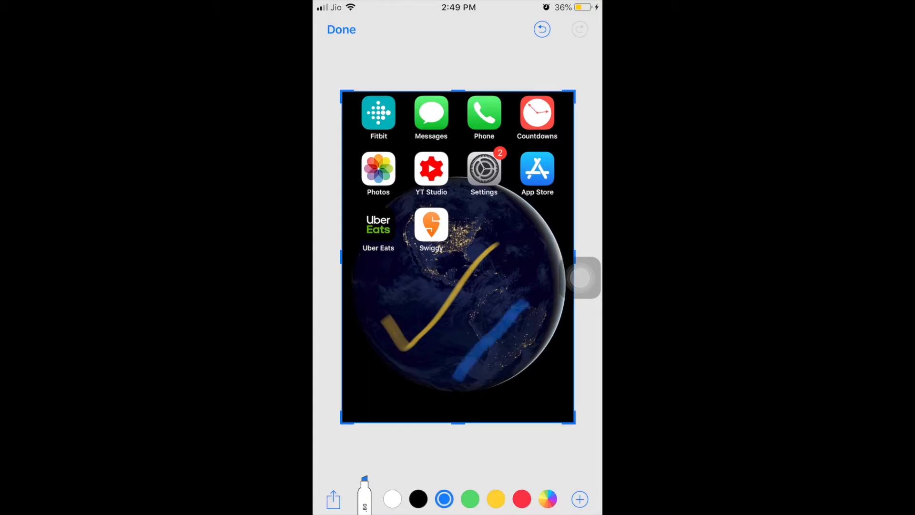
left_click(496, 498)
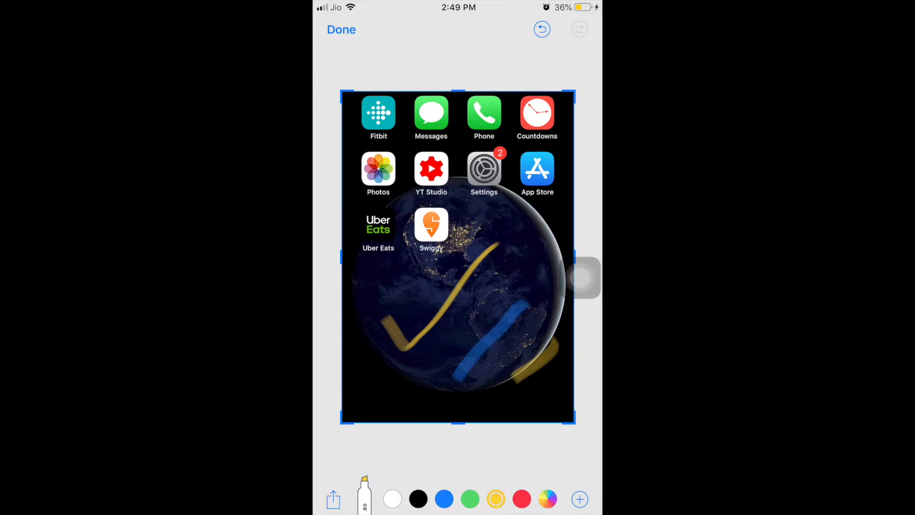
left_click(363, 498)
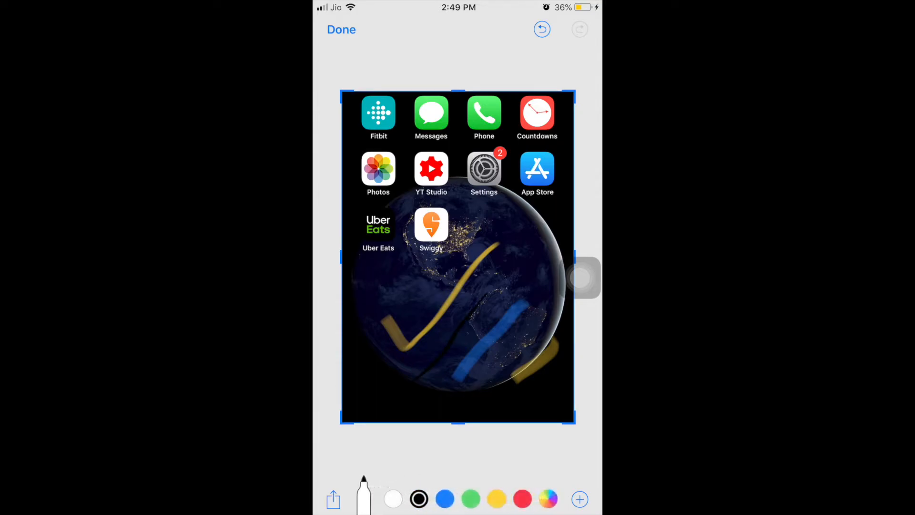
Step: Scribble red pen loops over the globe's centre and undo the red ring around Settings
left_click_drag(418, 368, 493, 294)
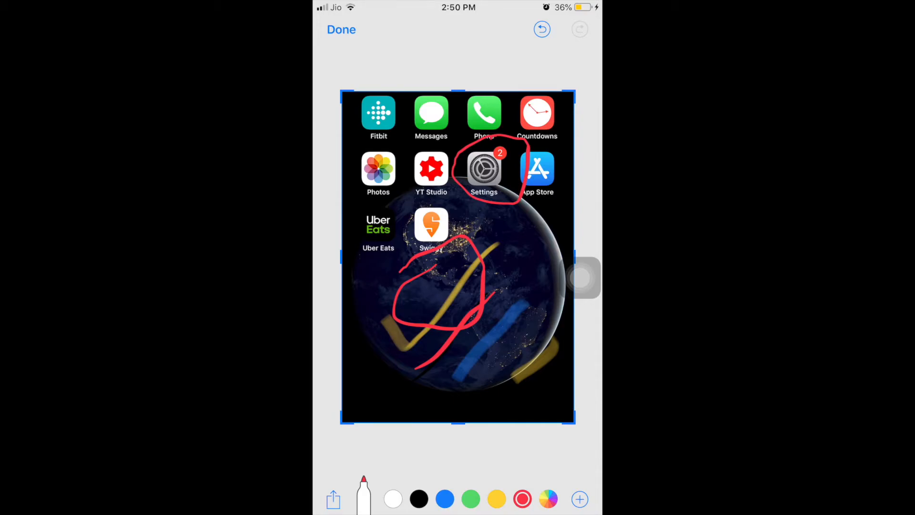
left_click(541, 29)
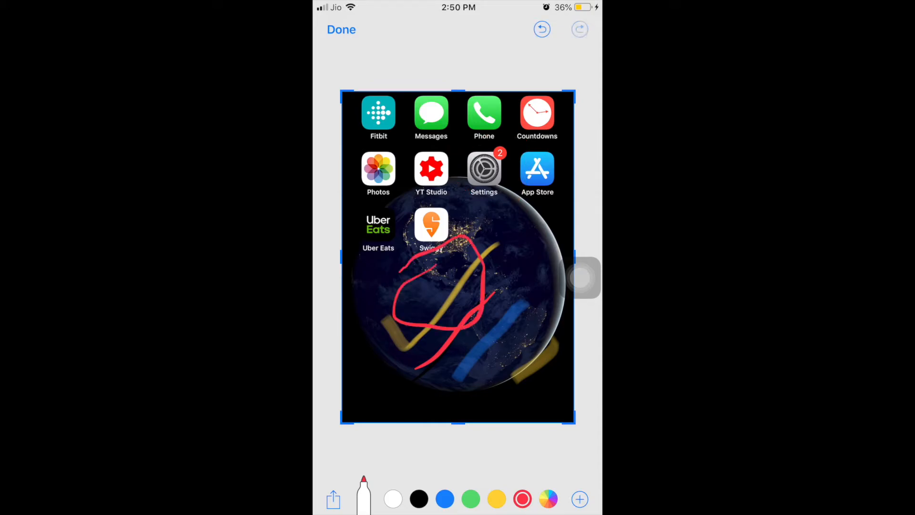
Step: Undo the red loops leaving one red stroke, then finish with Done and save to Photos
left_click(541, 30)
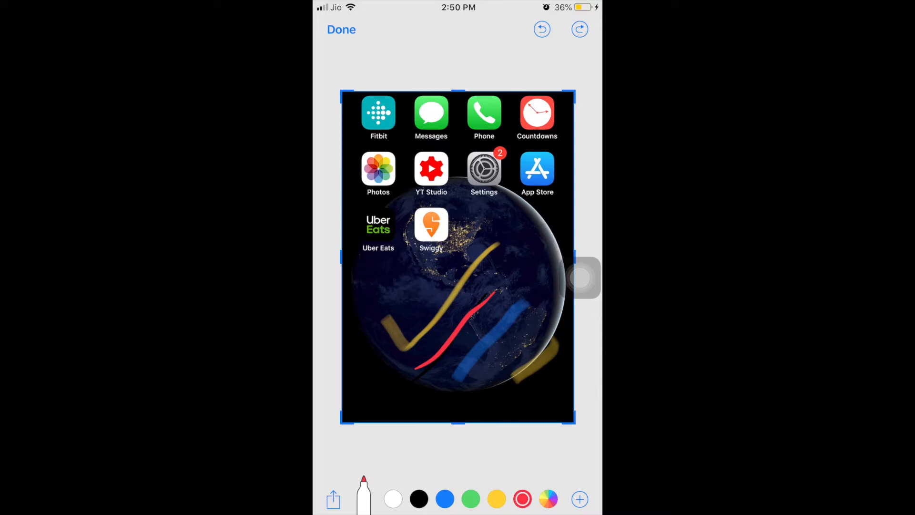
left_click(332, 499)
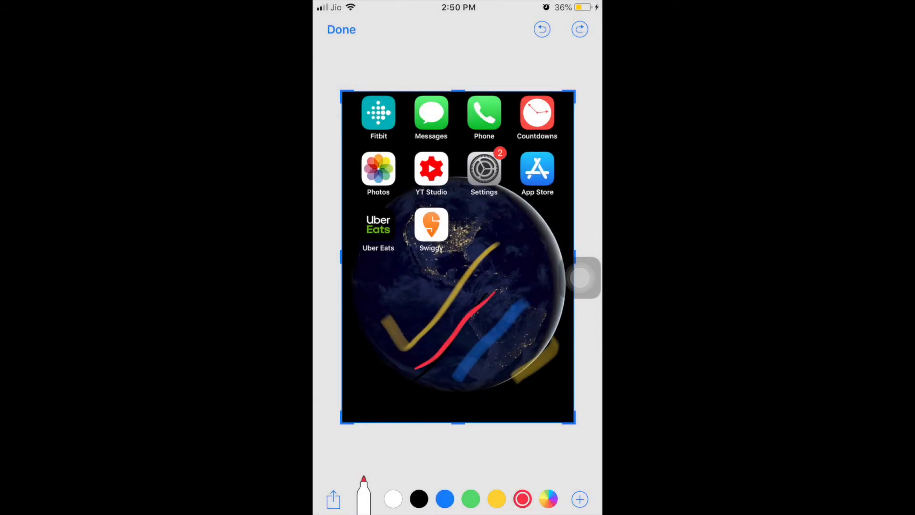
left_click(341, 29)
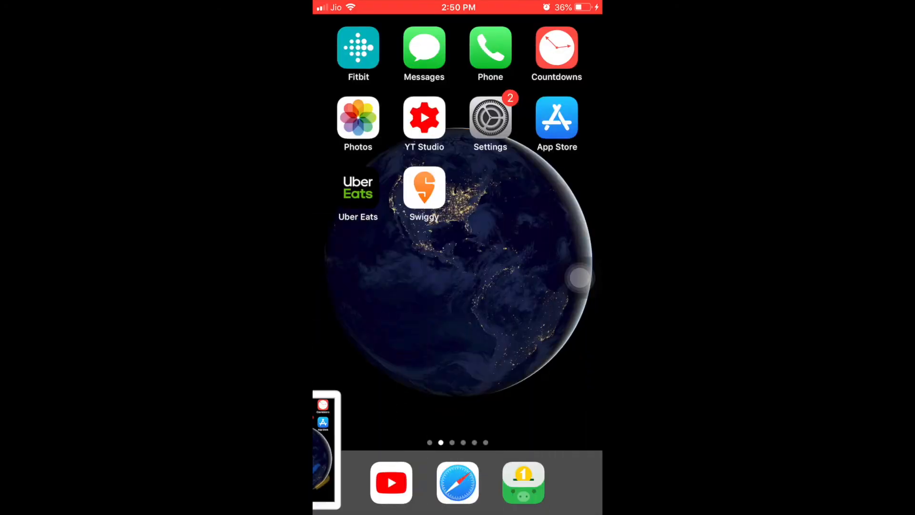